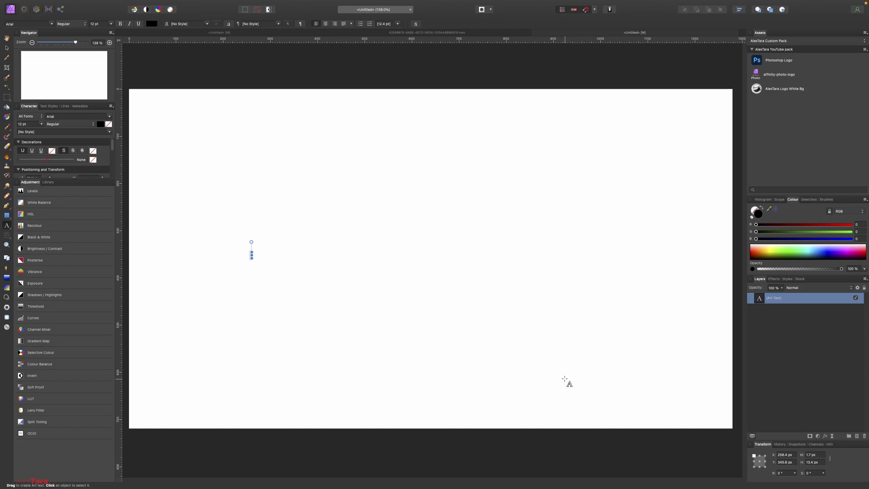
Step: Type 'Happy New Year' as artistic text and drag it to the page centre
{"action": "type", "text": "Happyy New Year"}
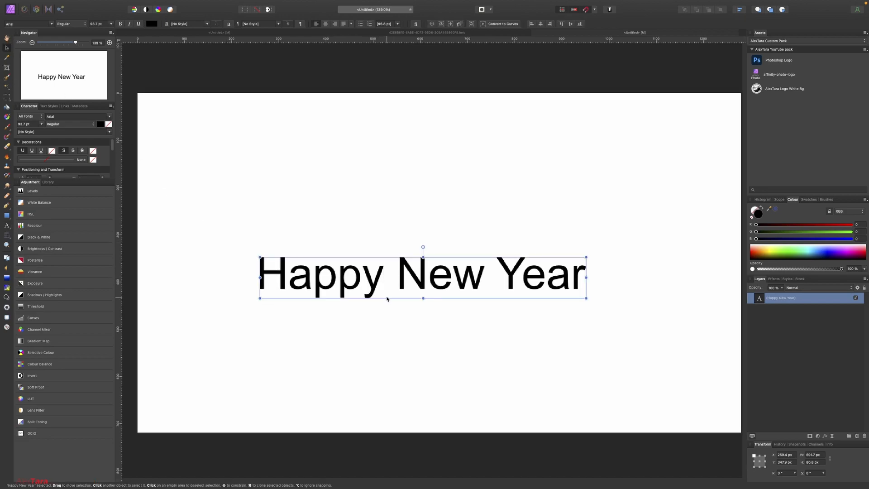
{"action": "left_click_drag", "start_coordinate": [422, 277], "coordinate": [433, 261]}
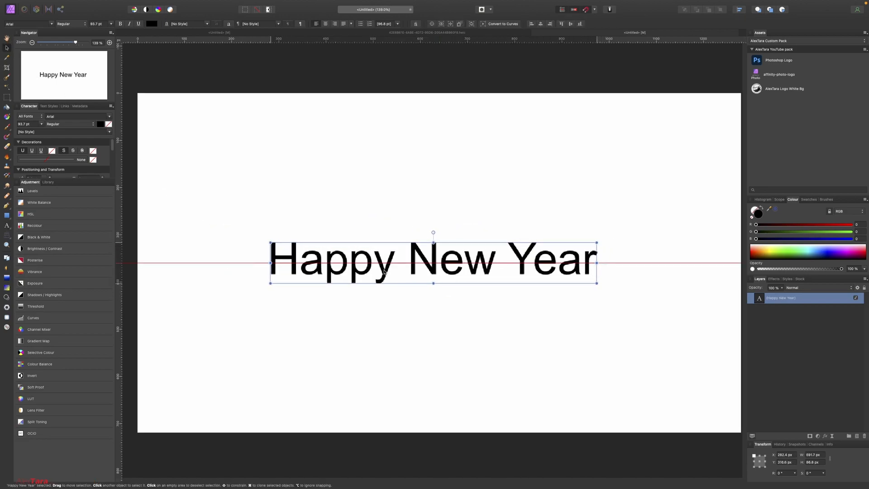
{"action": "left_click_drag", "start_coordinate": [432, 260], "coordinate": [424, 261]}
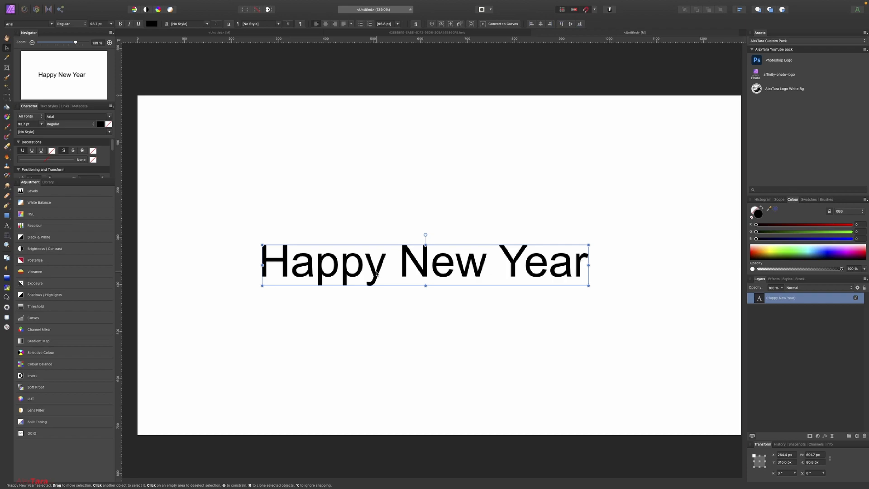
{"action": "mouse_move", "coordinate": [826, 435]}
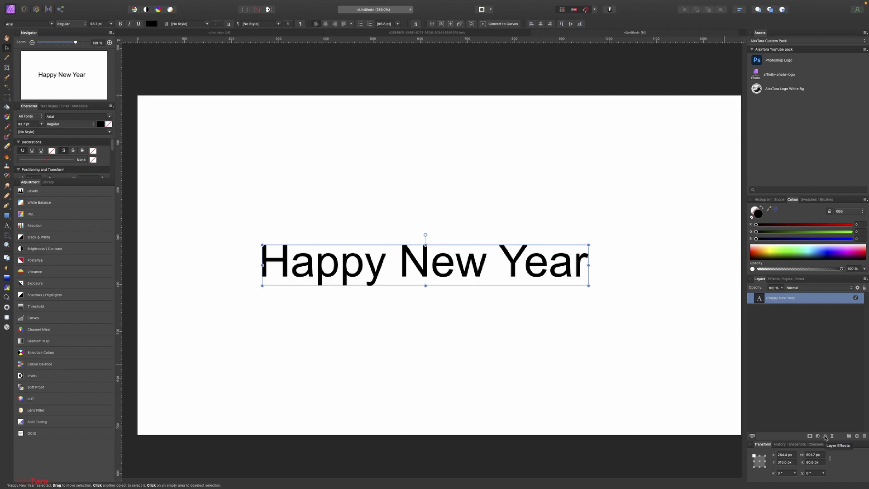
Step: Enable an Outline layer effect on the text and make it blue
{"action": "left_click", "coordinate": [825, 436]}
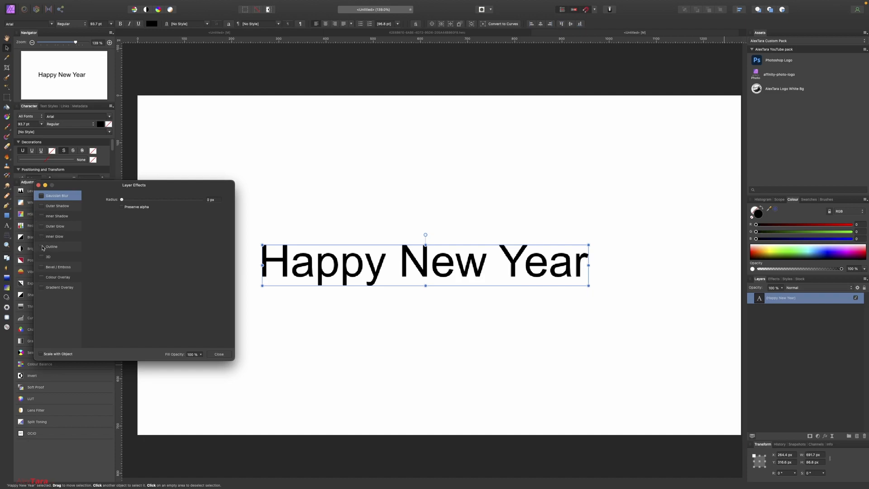
{"action": "left_click", "coordinate": [52, 246]}
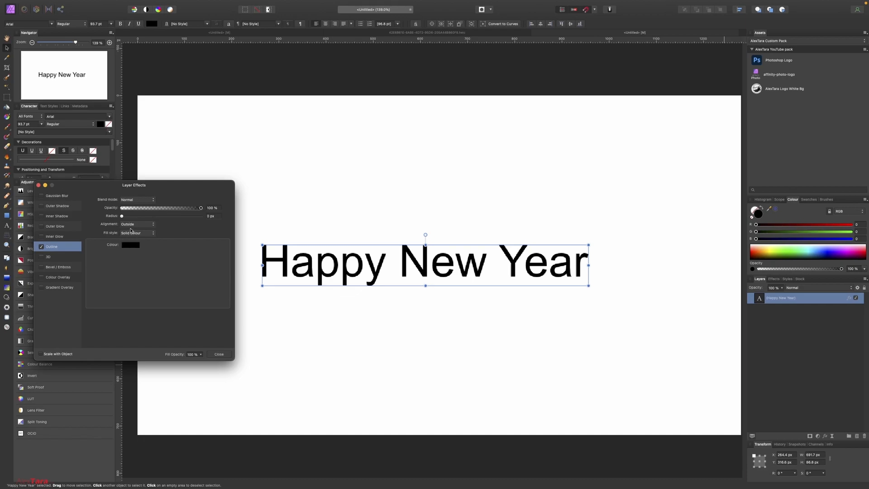
{"action": "left_click", "coordinate": [131, 244]}
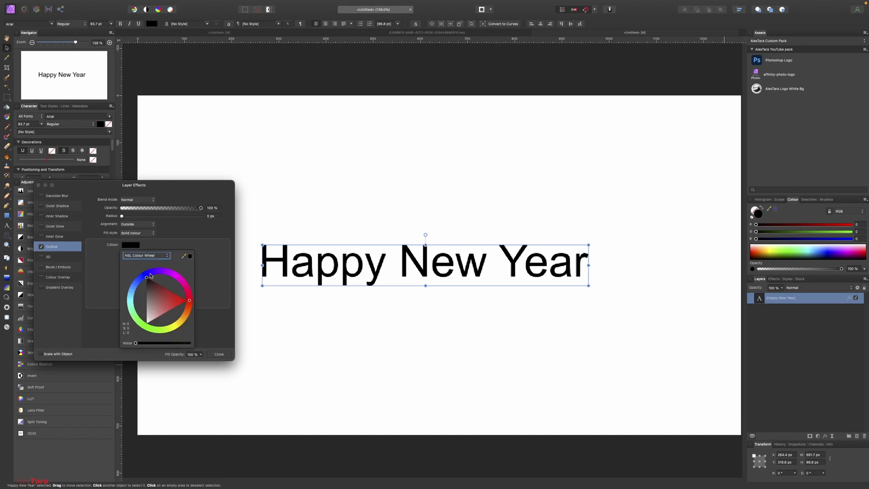
{"action": "left_click", "coordinate": [147, 276]}
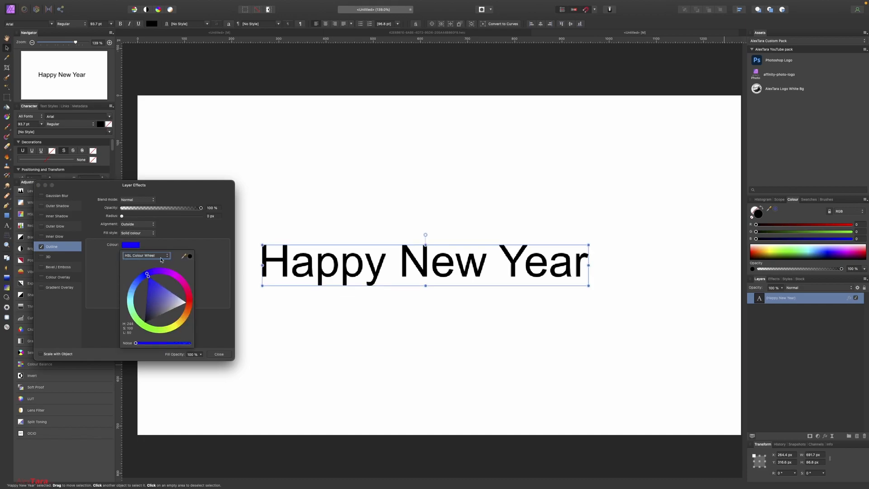
Step: Set the outline to 4.2 px radius, 80% opacity, aligned outside the letters
{"action": "left_click_drag", "start_coordinate": [121, 216], "coordinate": [140, 215]}
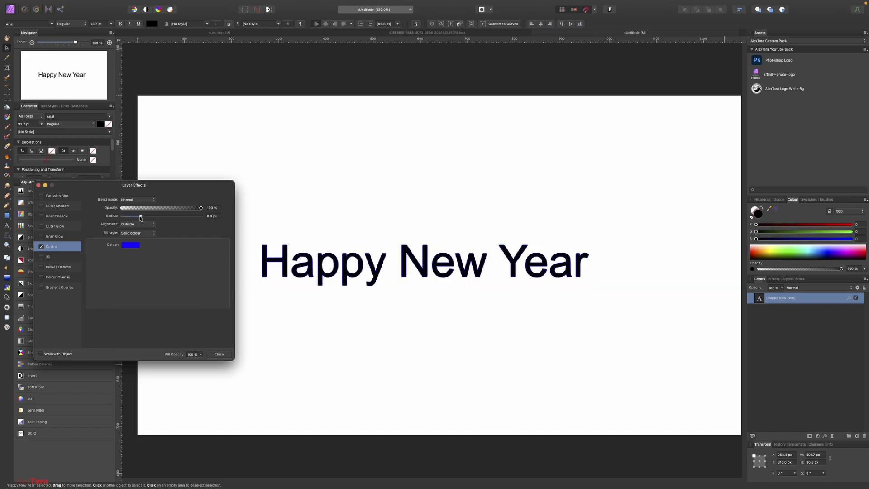
{"action": "left_click_drag", "start_coordinate": [130, 215], "coordinate": [147, 216]}
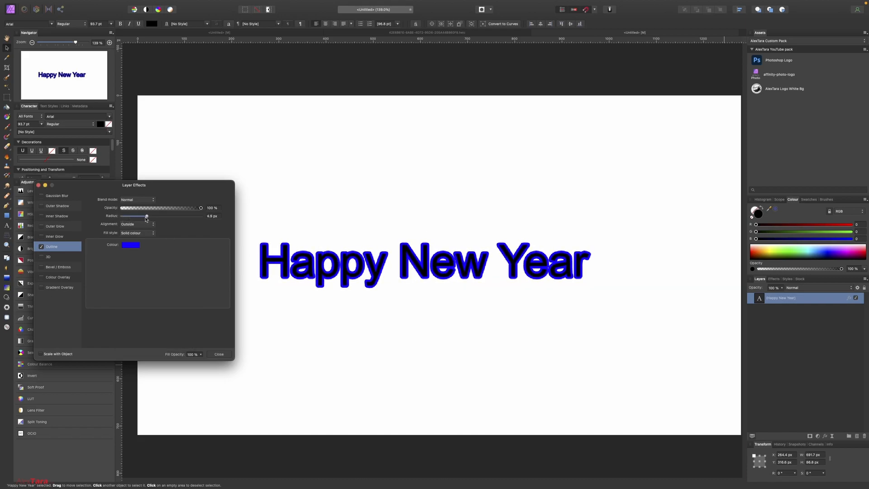
{"action": "left_click_drag", "start_coordinate": [147, 216], "coordinate": [145, 216]}
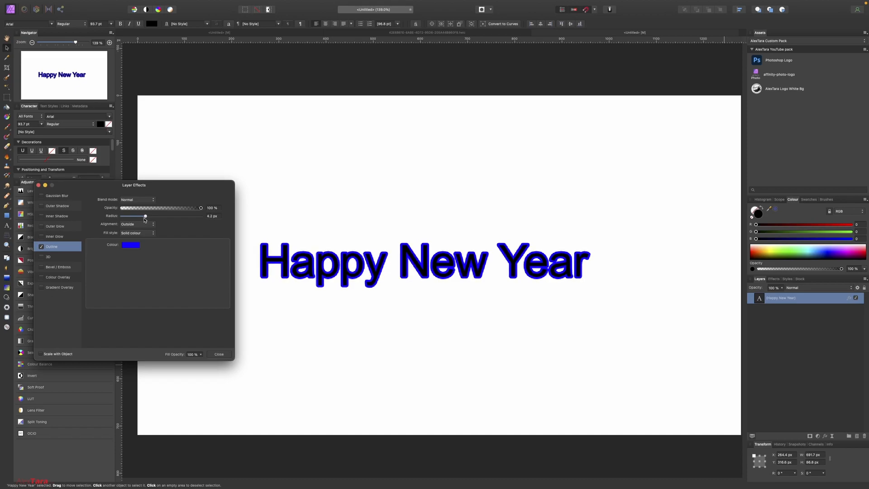
{"action": "left_click_drag", "start_coordinate": [200, 207], "coordinate": [173, 207]}
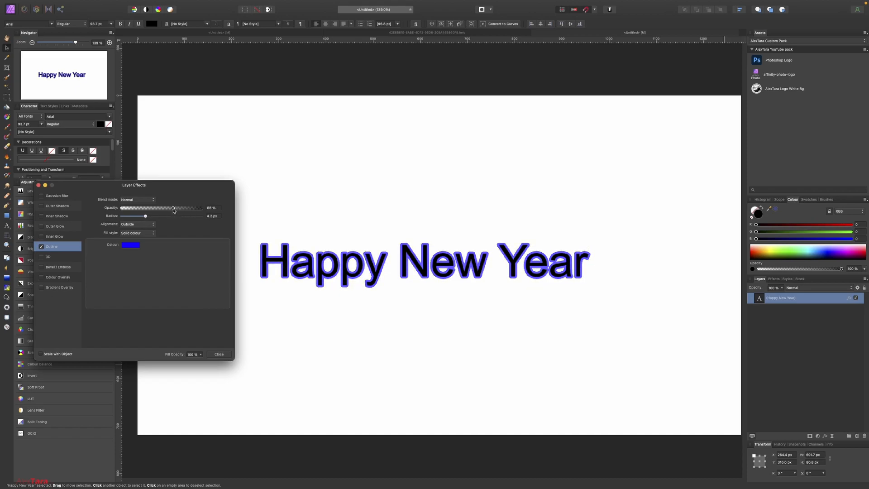
{"action": "left_click_drag", "start_coordinate": [174, 208], "coordinate": [180, 208]}
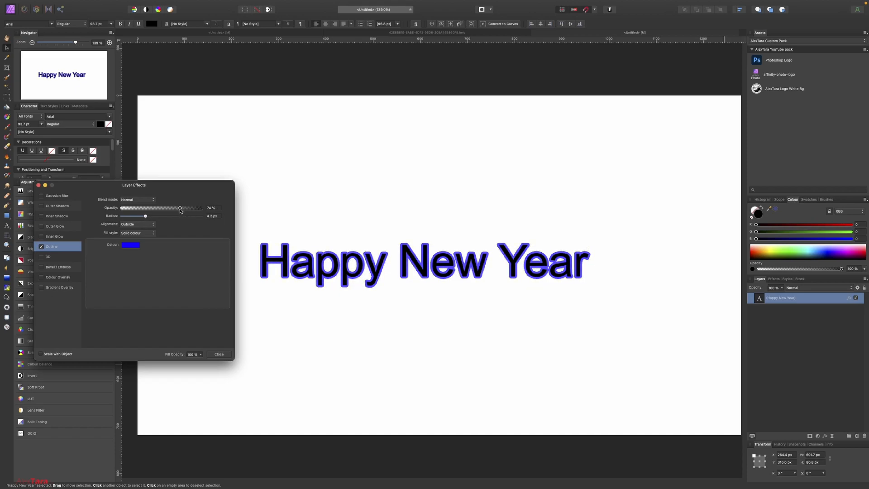
{"action": "left_click_drag", "start_coordinate": [179, 208], "coordinate": [185, 208]}
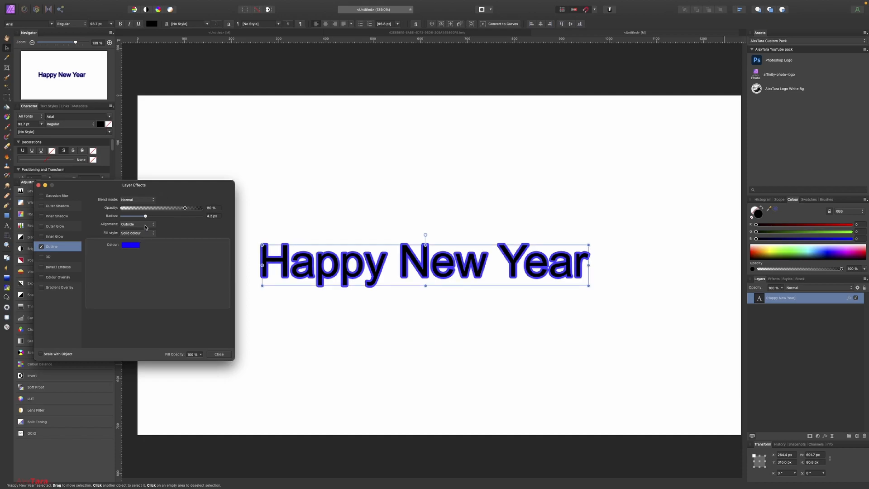
{"action": "left_click", "coordinate": [137, 224]}
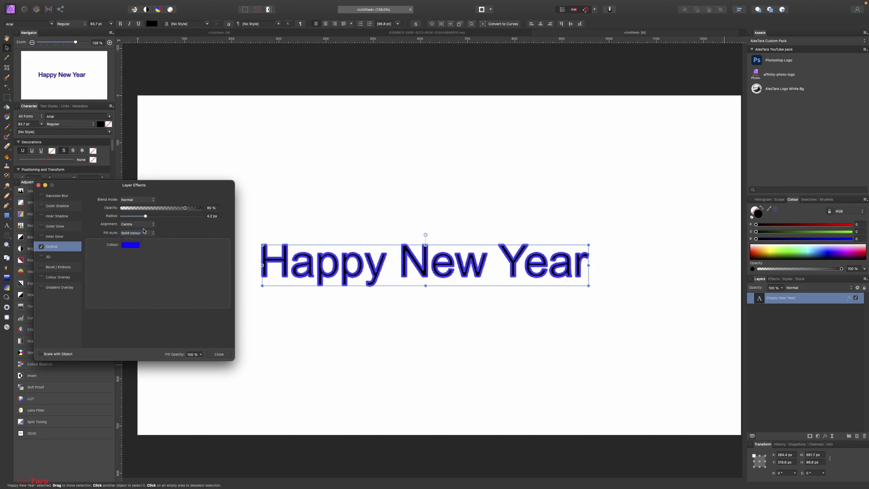
{"action": "left_click", "coordinate": [137, 224]}
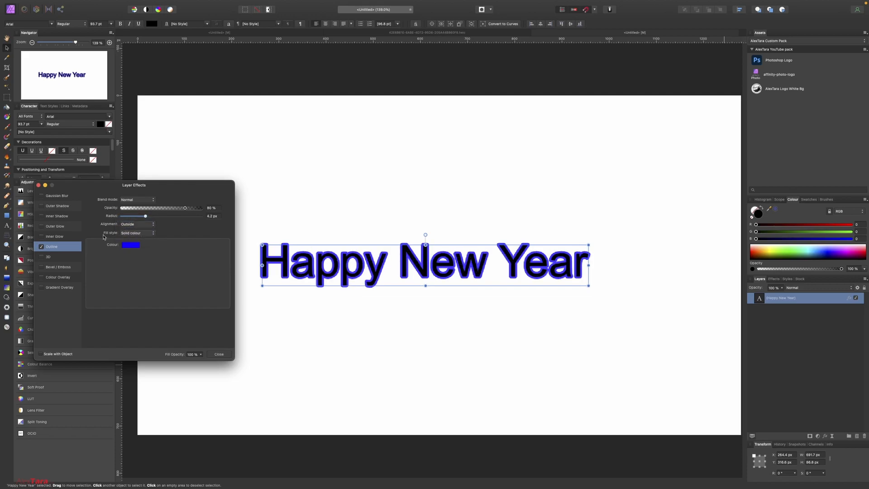
Step: Switch the outline to a black-to-blue contour gradient and widen it to about 15.6 px
{"action": "left_click", "coordinate": [136, 232]}
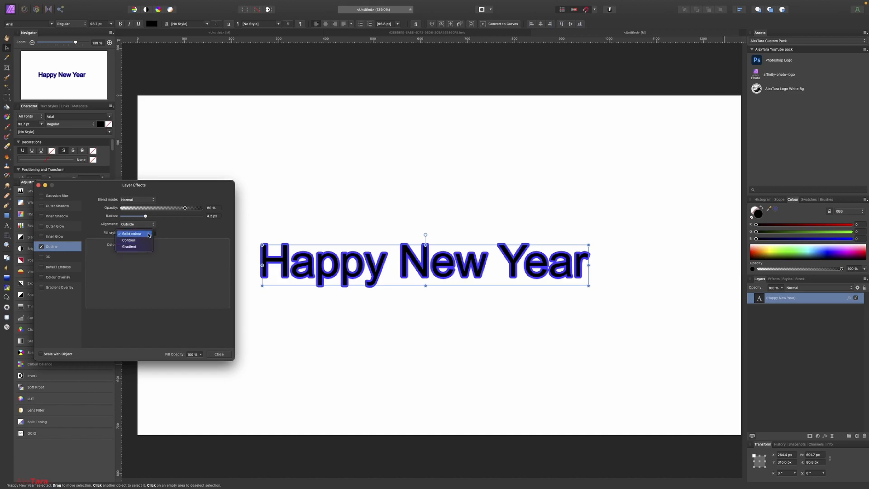
{"action": "left_click", "coordinate": [128, 239]}
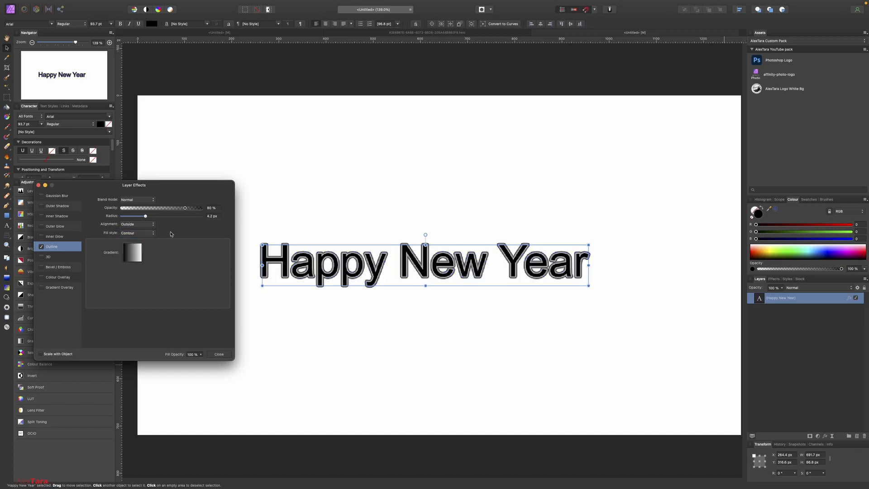
{"action": "left_click", "coordinate": [131, 253]}
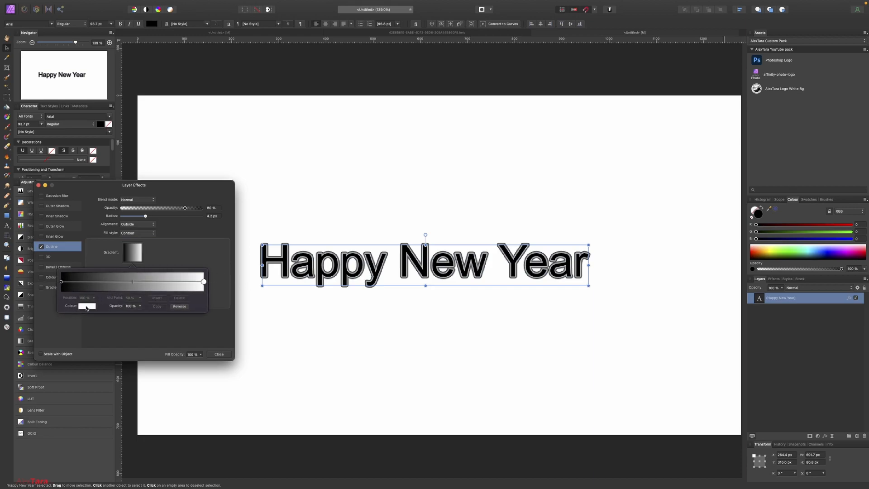
{"action": "left_click", "coordinate": [87, 306]}
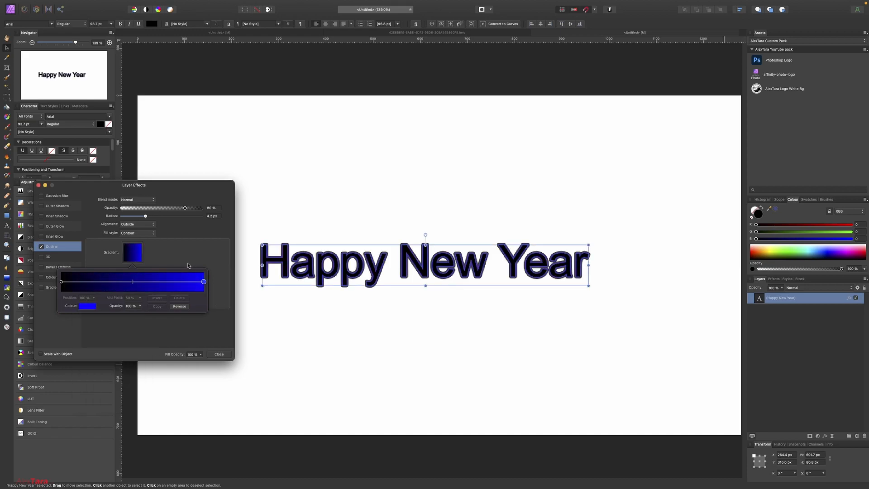
{"action": "left_click_drag", "start_coordinate": [135, 216], "coordinate": [149, 216]}
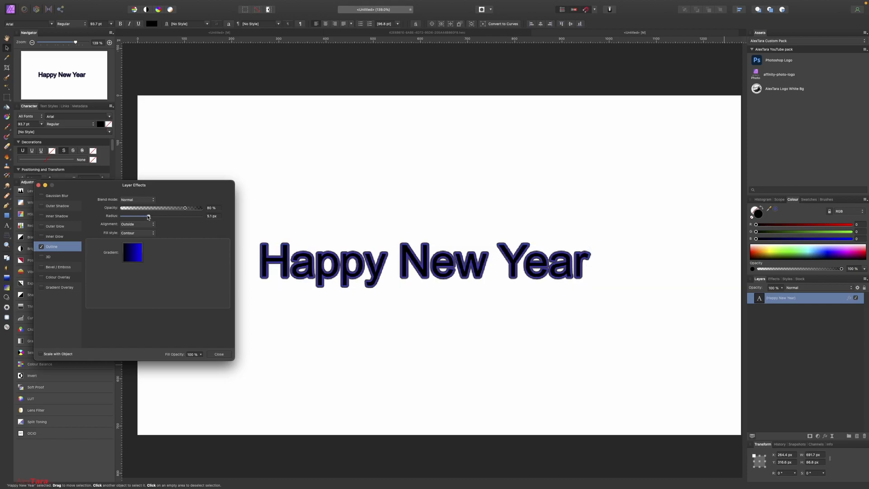
{"action": "left_click_drag", "start_coordinate": [148, 216], "coordinate": [163, 216]}
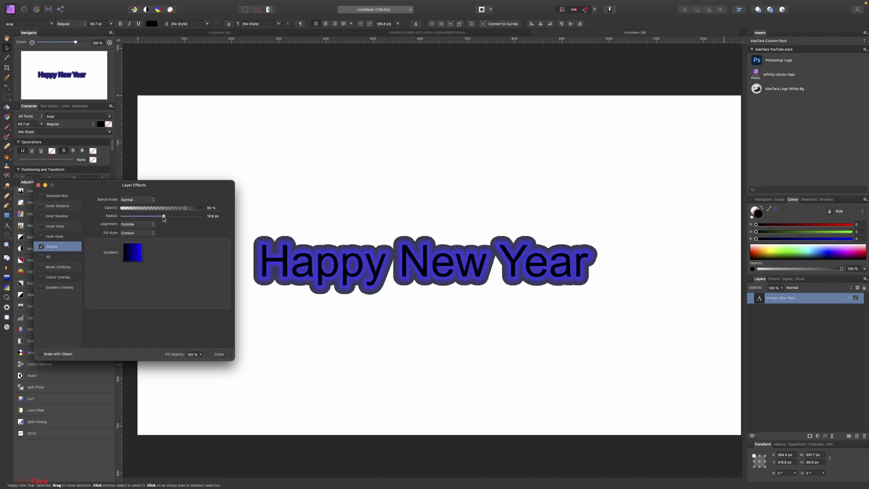
{"action": "left_click_drag", "start_coordinate": [163, 216], "coordinate": [164, 216]}
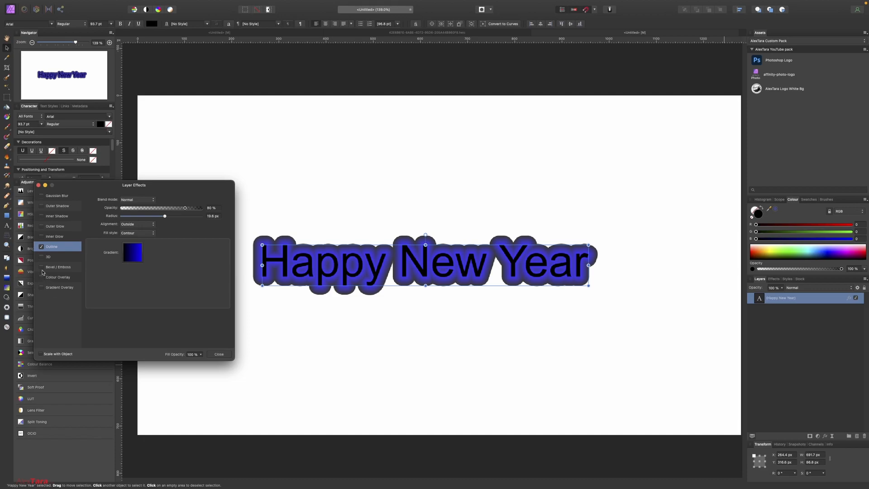
Step: Turn on Colour Overlay and fill the letters with a light blue
{"action": "left_click", "coordinate": [58, 277]}
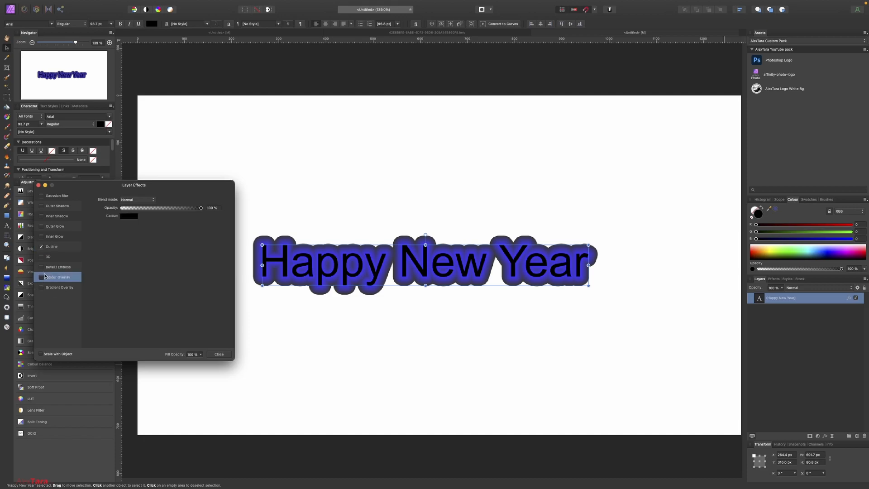
{"action": "left_click", "coordinate": [129, 215]}
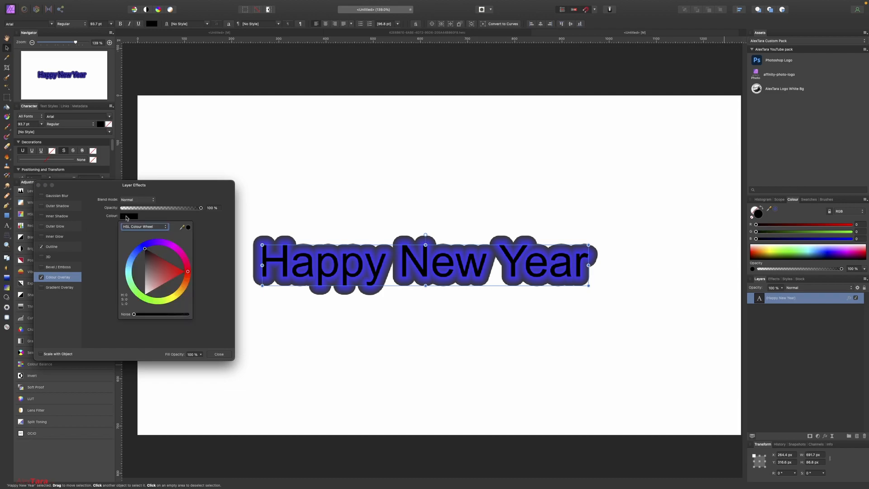
{"action": "left_click", "coordinate": [136, 252]}
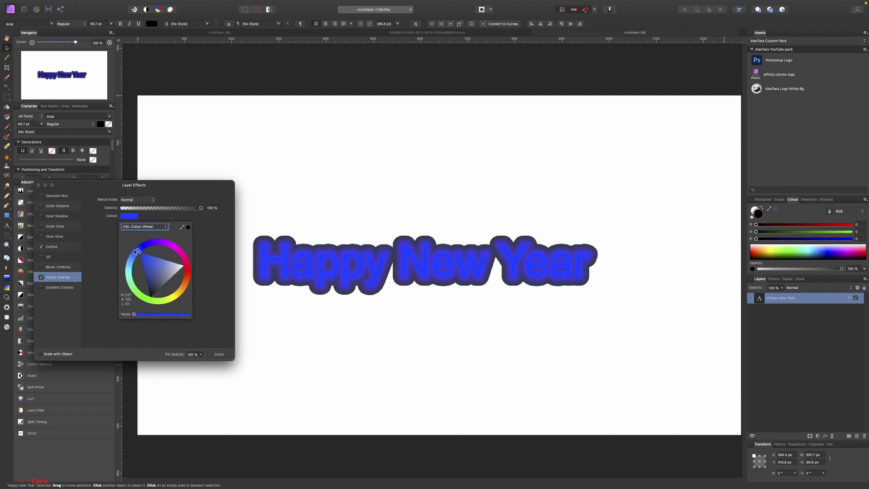
{"action": "left_click", "coordinate": [136, 255]}
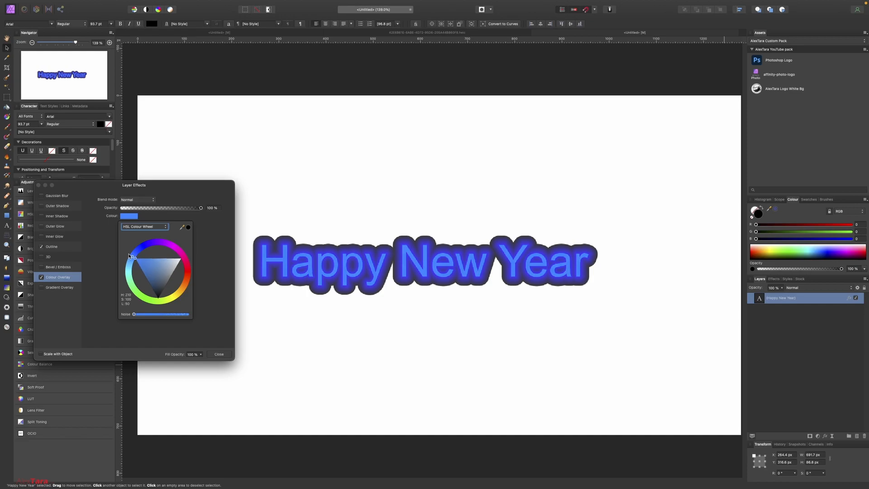
{"action": "left_click", "coordinate": [133, 255]}
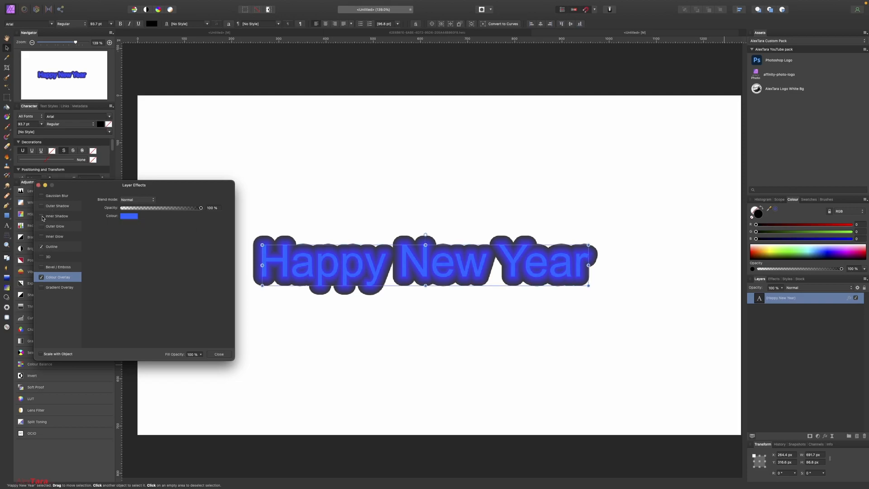
Step: Toggle Inner Shadow off again and add an inner glow of about 0.7 px
{"action": "left_click", "coordinate": [57, 215]}
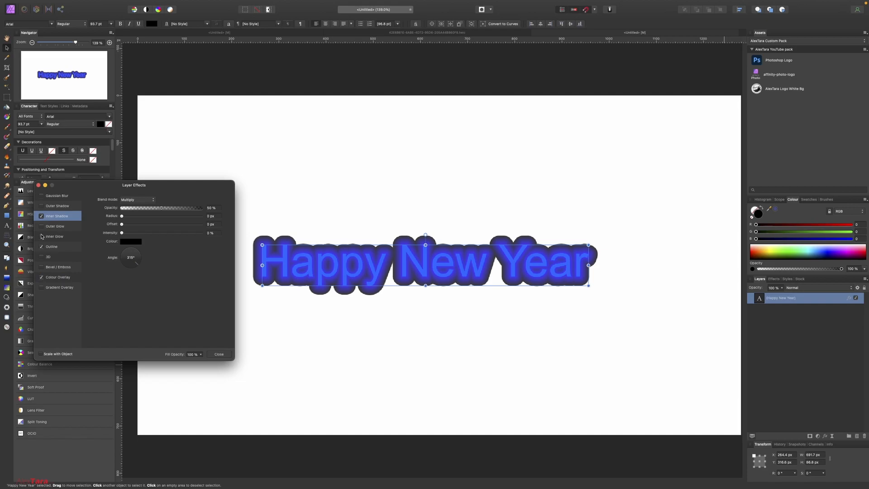
{"action": "left_click", "coordinate": [40, 216]}
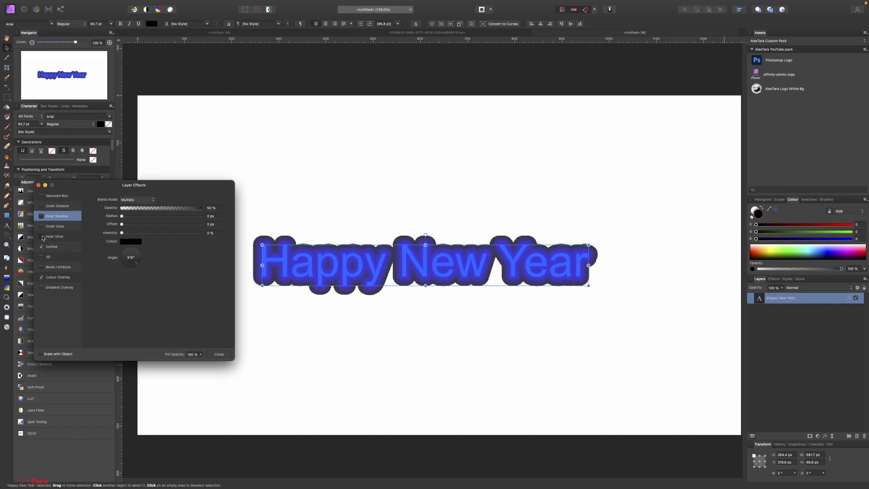
{"action": "left_click", "coordinate": [54, 237]}
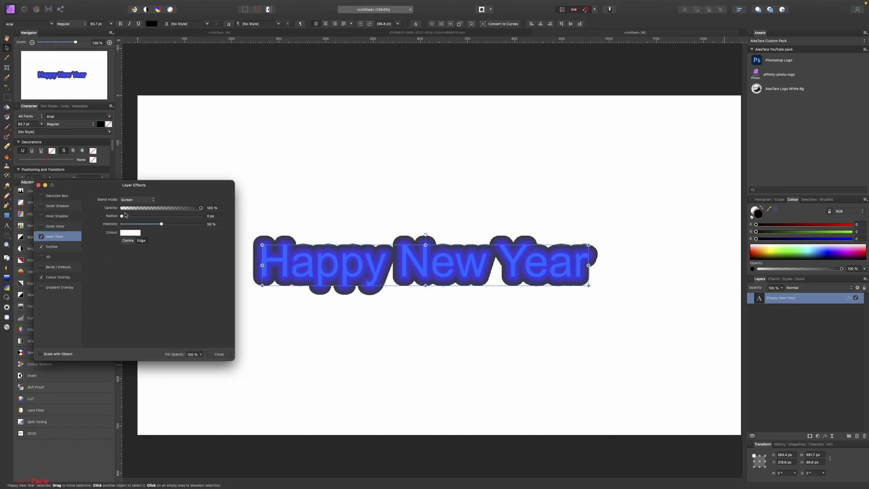
{"action": "left_click_drag", "start_coordinate": [122, 216], "coordinate": [134, 215]}
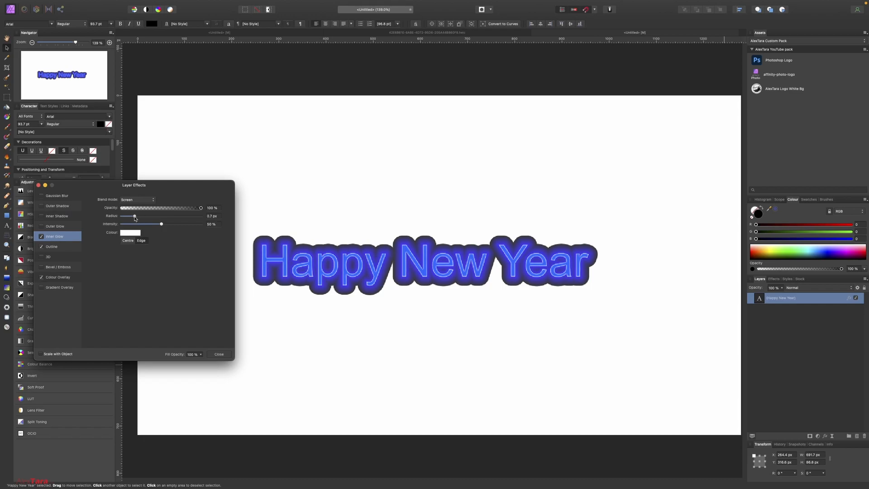
{"action": "left_click", "coordinate": [424, 264]}
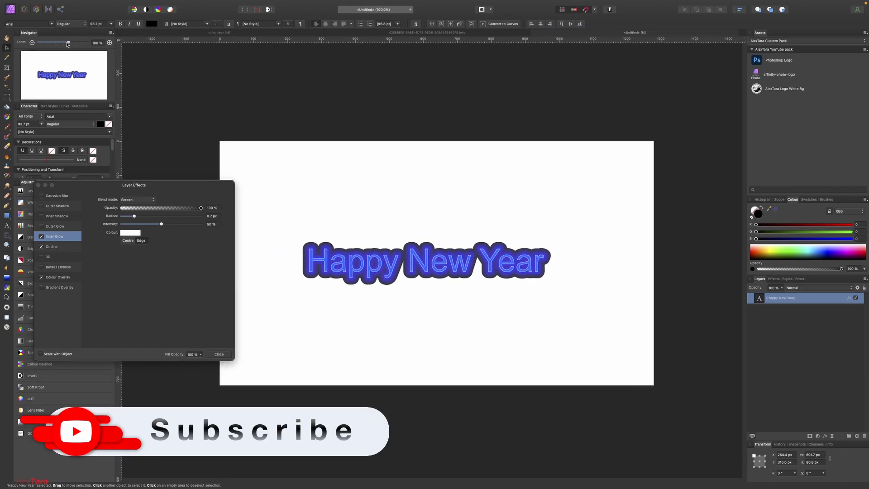
Step: Move the neon text right, scale it to about 135 pt, and close Layer Effects
{"action": "left_click_drag", "start_coordinate": [424, 261], "coordinate": [479, 276]}
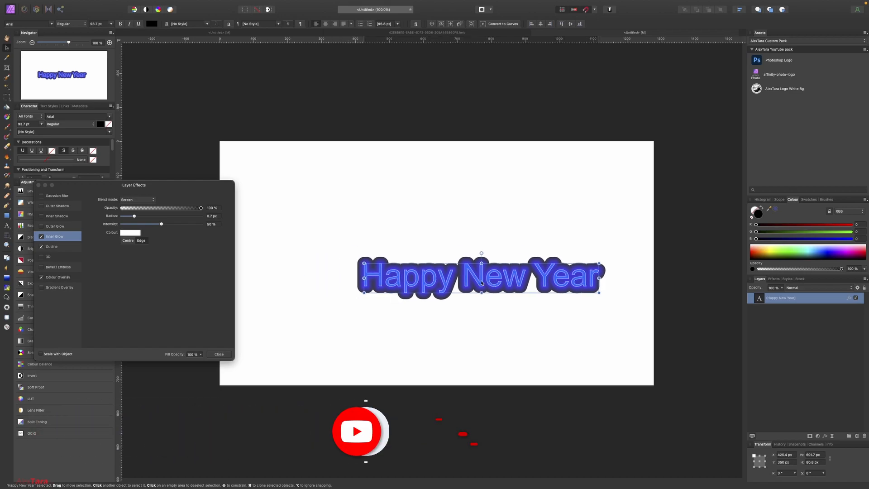
{"action": "left_click_drag", "start_coordinate": [481, 276], "coordinate": [498, 260]}
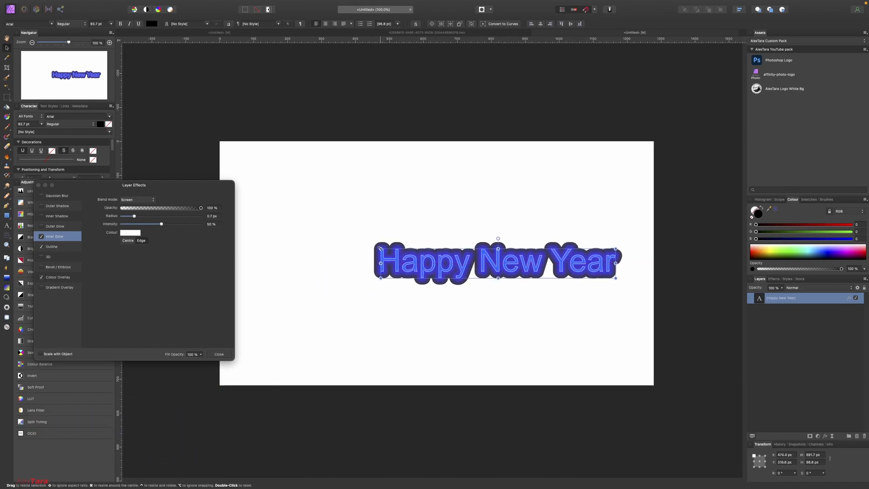
{"action": "left_click_drag", "start_coordinate": [614, 279], "coordinate": [616, 278]}
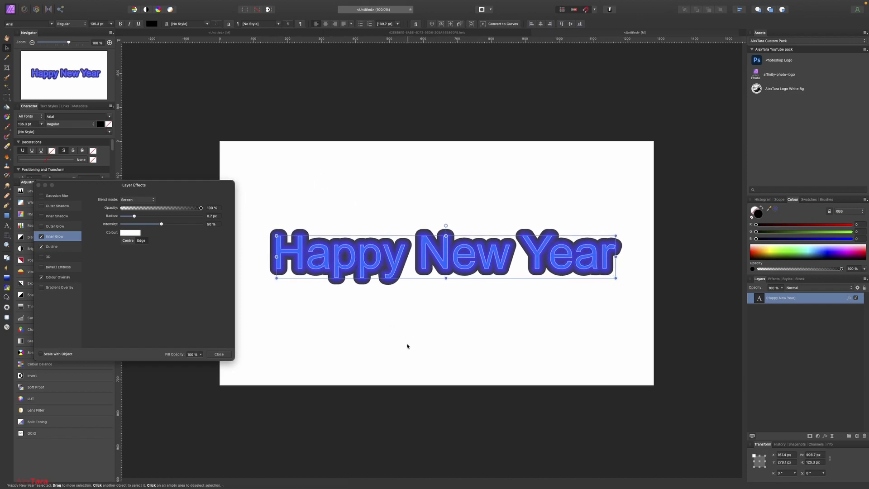
{"action": "mouse_move", "coordinate": [438, 283]}
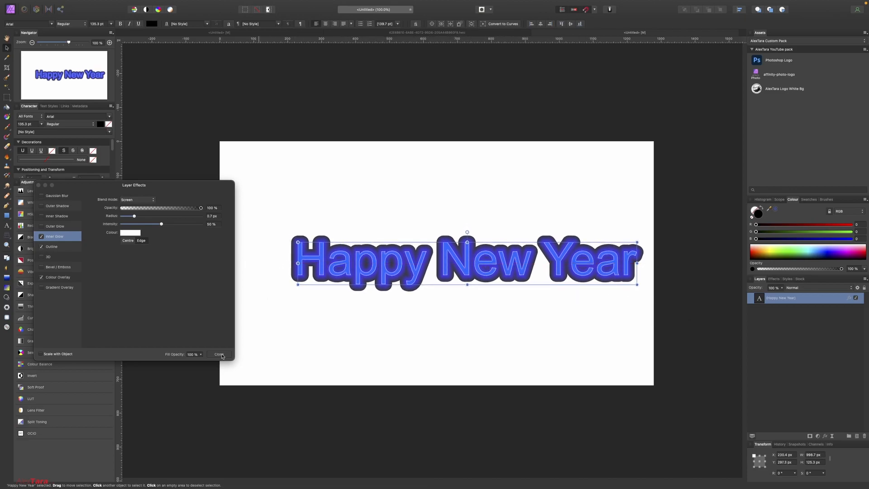
{"action": "left_click", "coordinate": [218, 354]}
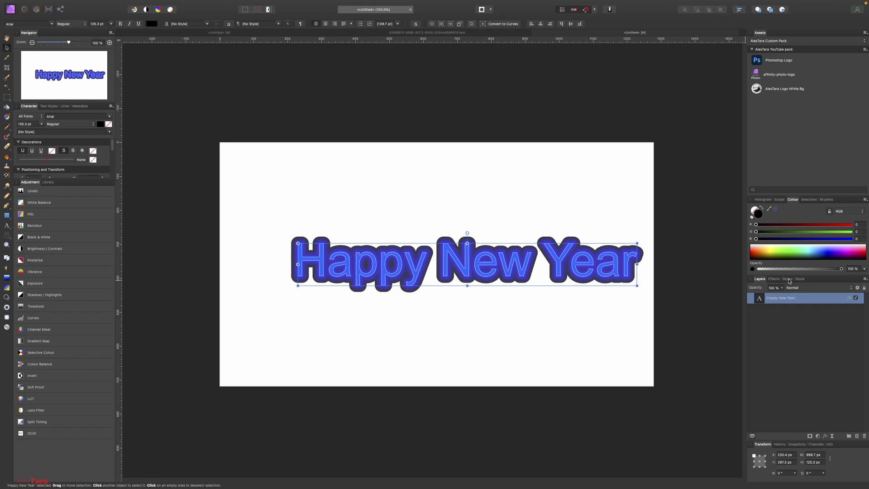
Step: Show the Styles panel as a floating panel via View > Studio
{"action": "left_click", "coordinate": [788, 279]}
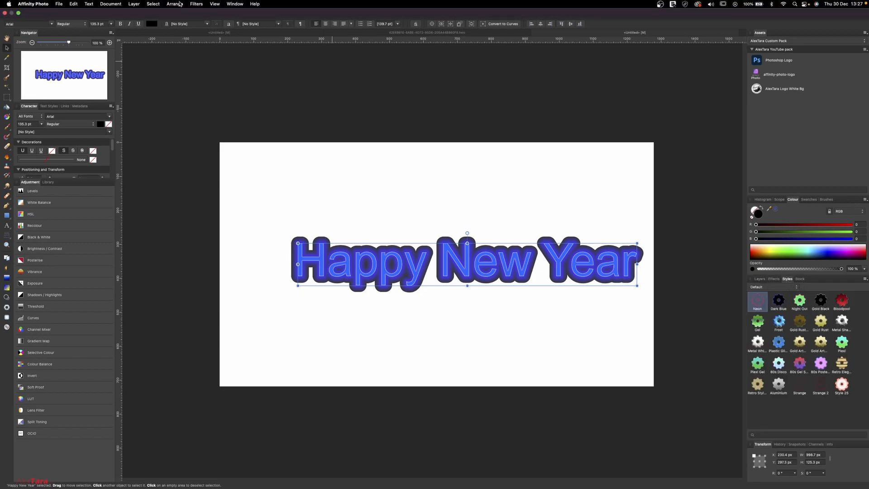
{"action": "left_click", "coordinate": [214, 4]}
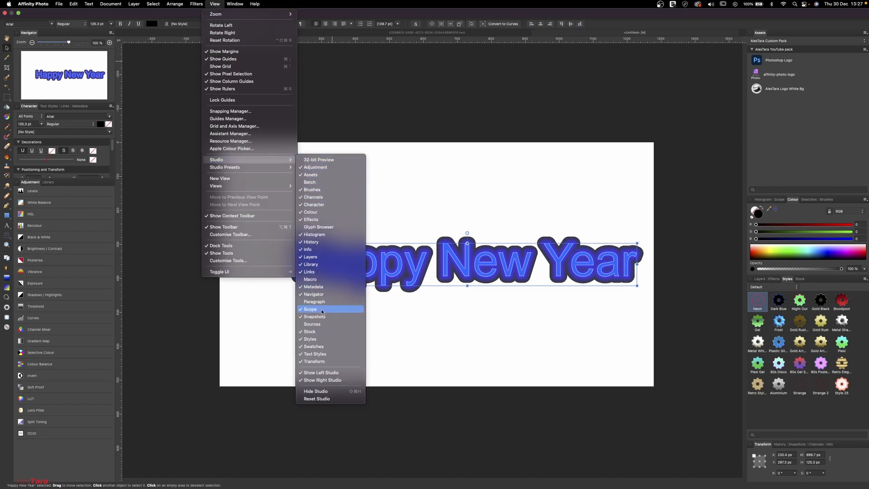
{"action": "mouse_move", "coordinate": [337, 338]}
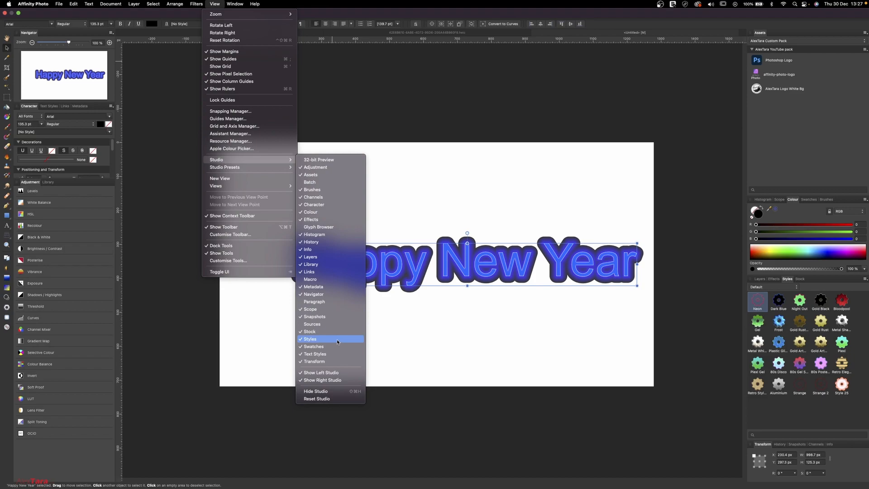
{"action": "left_click", "coordinate": [310, 338]}
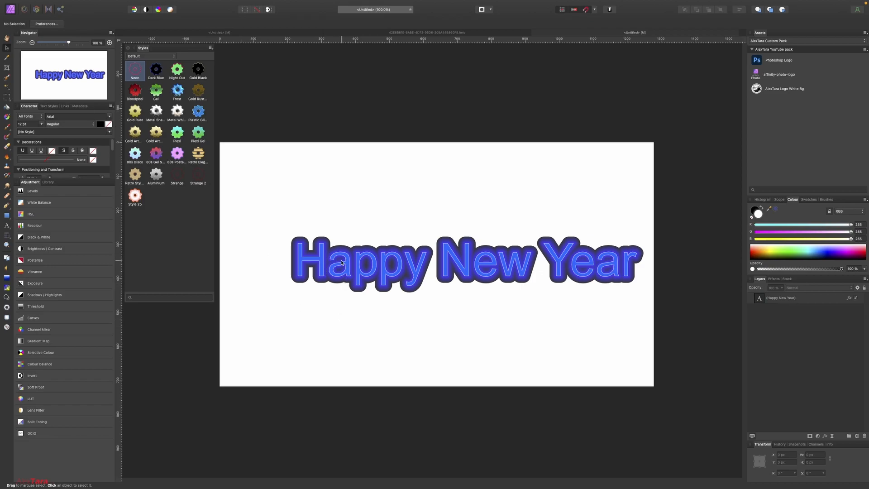
Step: Save the neon look as Style 26 with Add Style from Selection and apply it
{"action": "left_click", "coordinate": [466, 261]}
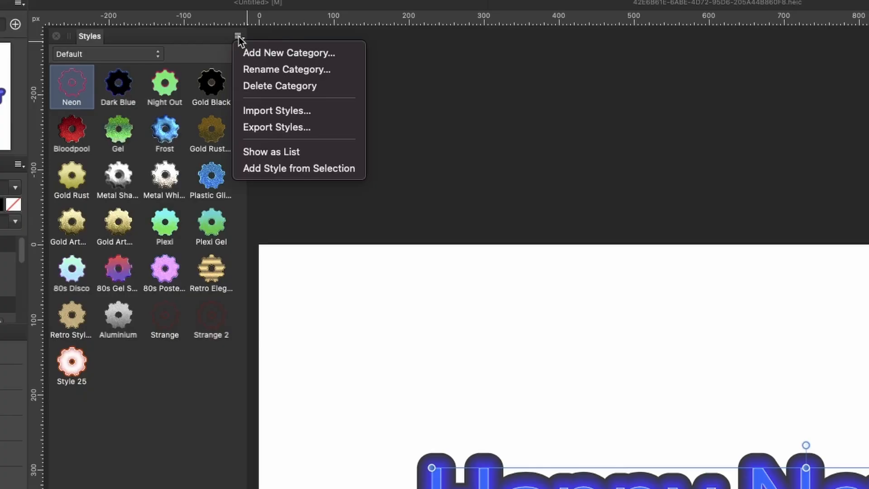
{"action": "mouse_move", "coordinate": [324, 176]}
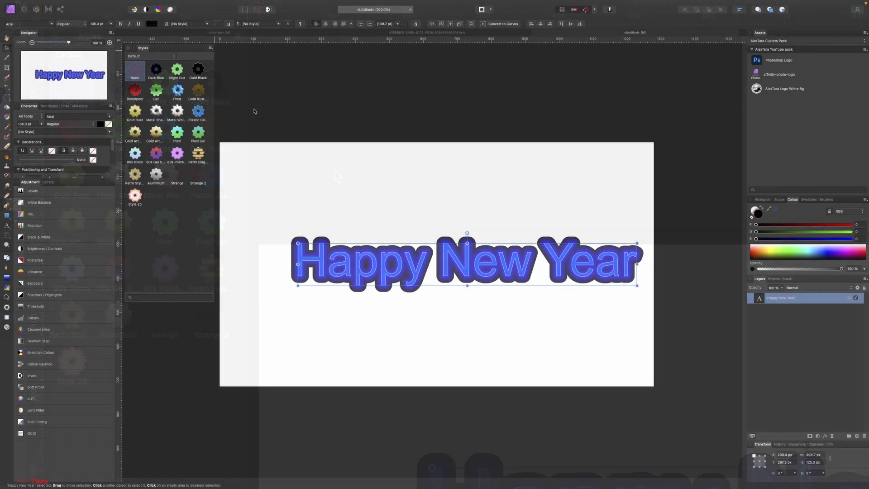
{"action": "left_click", "coordinate": [156, 193]}
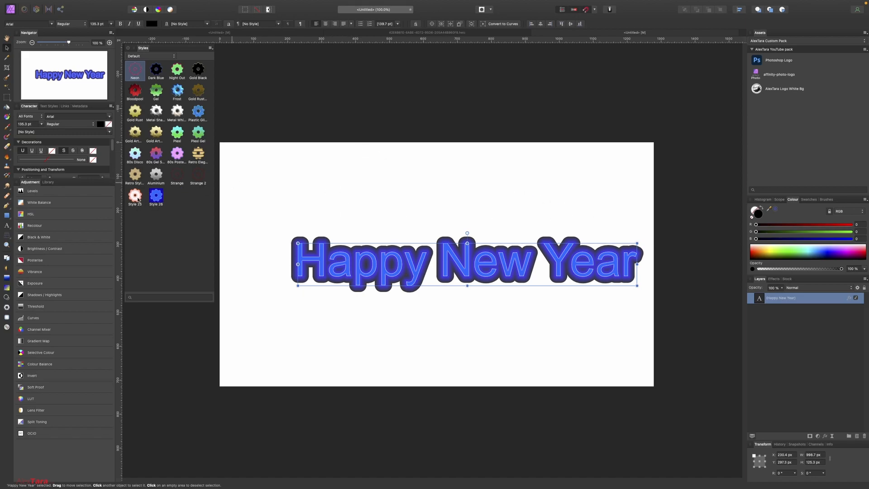
{"action": "left_click", "coordinate": [156, 194]}
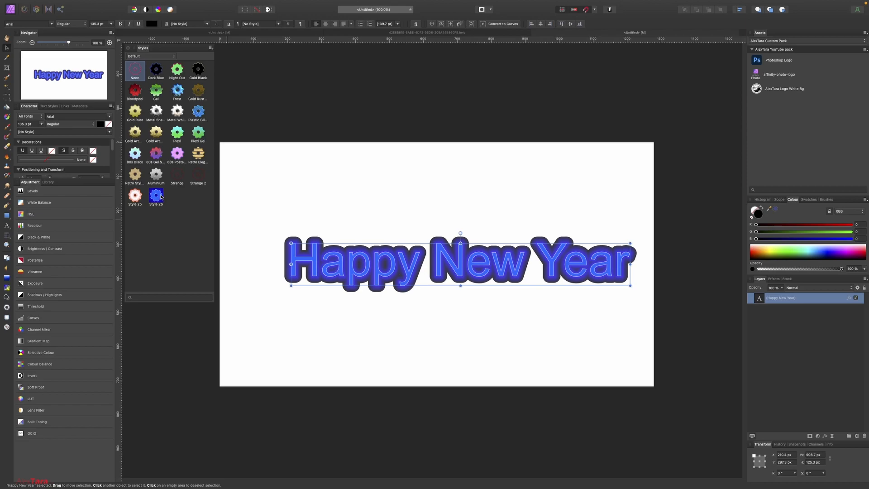
Step: Try pink glow, dark blue, white metal and aluminium styles, shrink the text, then restore Style 26
{"action": "left_click", "coordinate": [134, 195]}
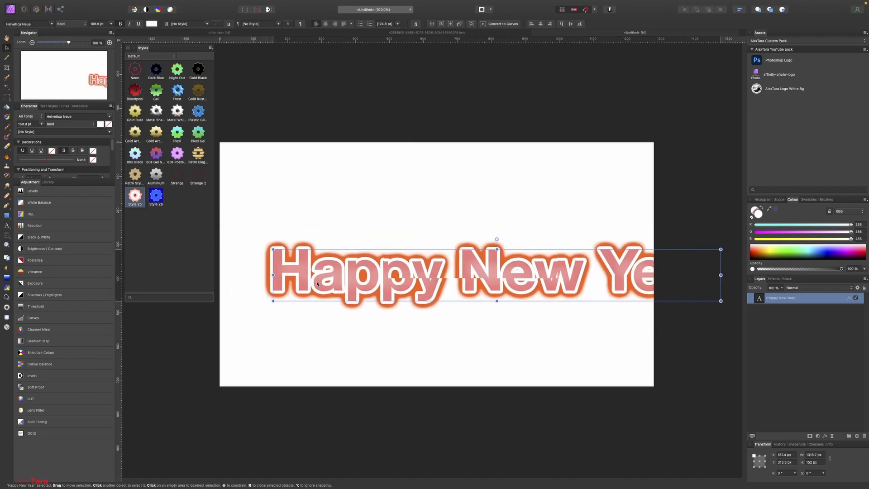
{"action": "left_click_drag", "start_coordinate": [721, 289], "coordinate": [614, 288]}
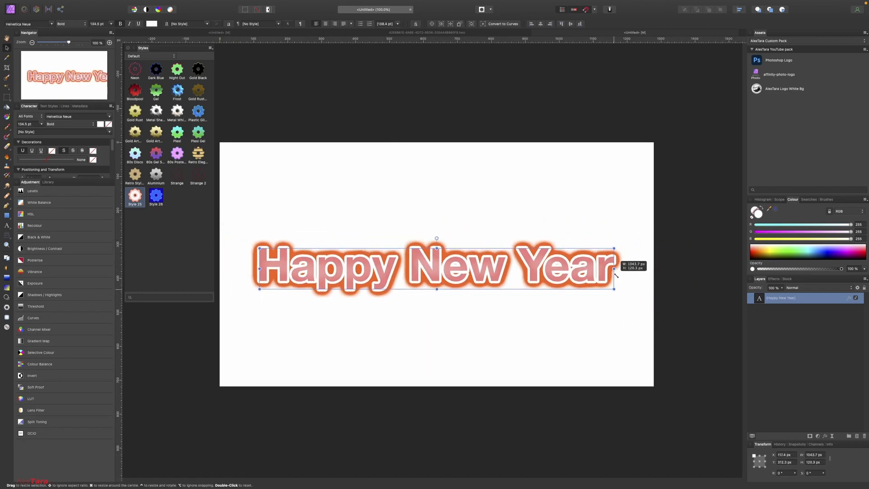
{"action": "left_click", "coordinate": [156, 195]}
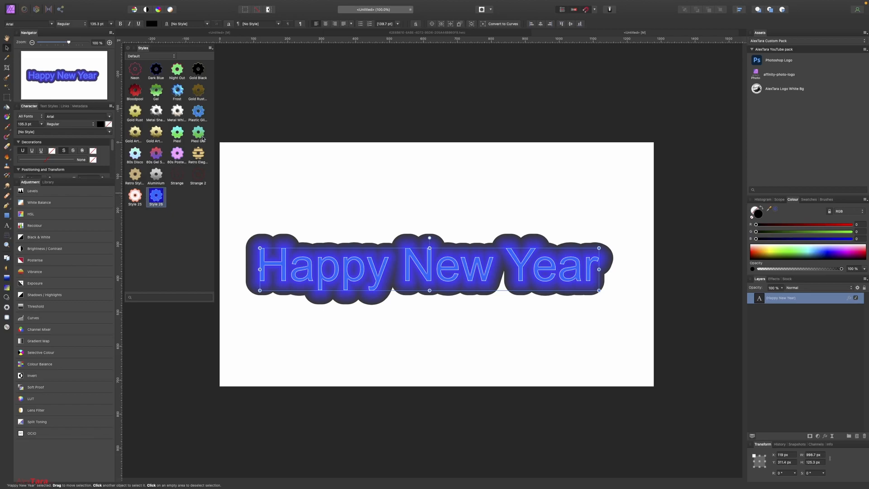
{"action": "left_click", "coordinate": [155, 70]}
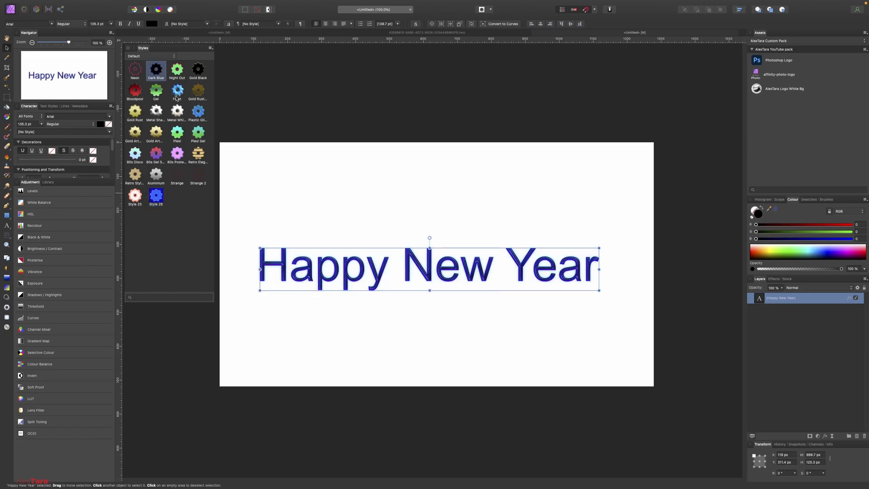
{"action": "left_click", "coordinate": [177, 110]}
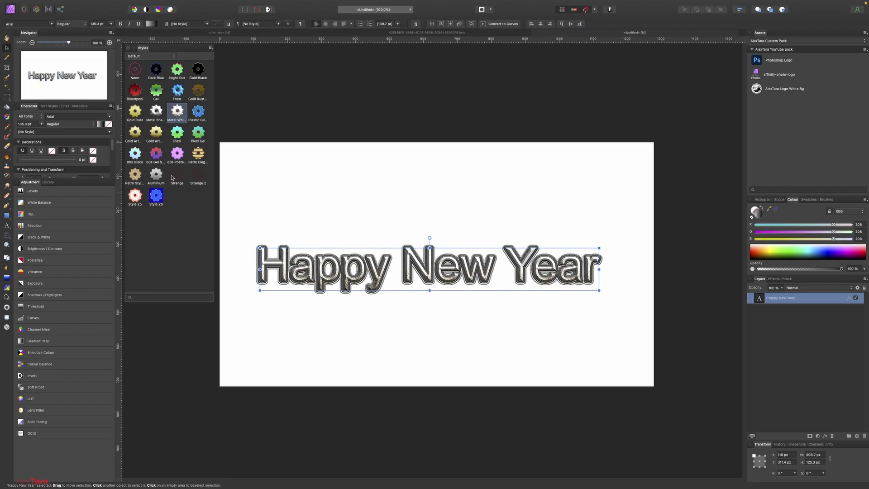
{"action": "left_click", "coordinate": [155, 173]}
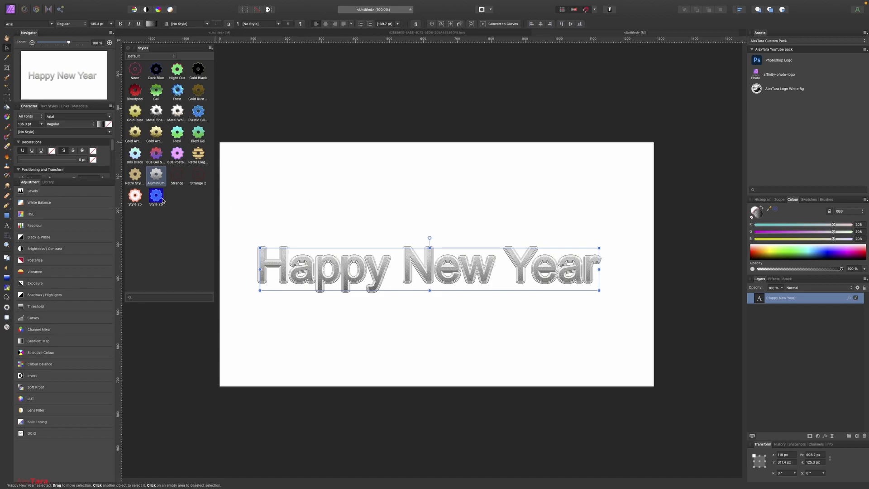
{"action": "left_click", "coordinate": [156, 192]}
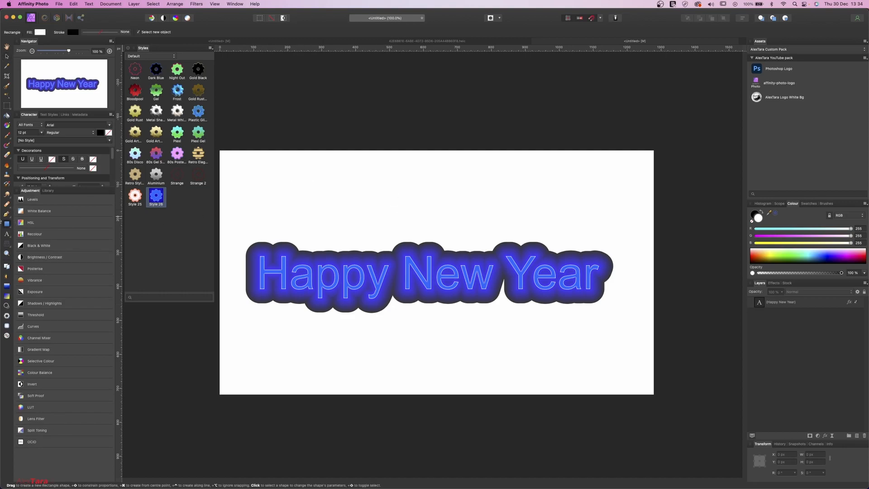
Step: Draw a green-gradient square and a gold square above the text, aligning them
{"action": "left_click_drag", "start_coordinate": [430, 172], "coordinate": [473, 224]}
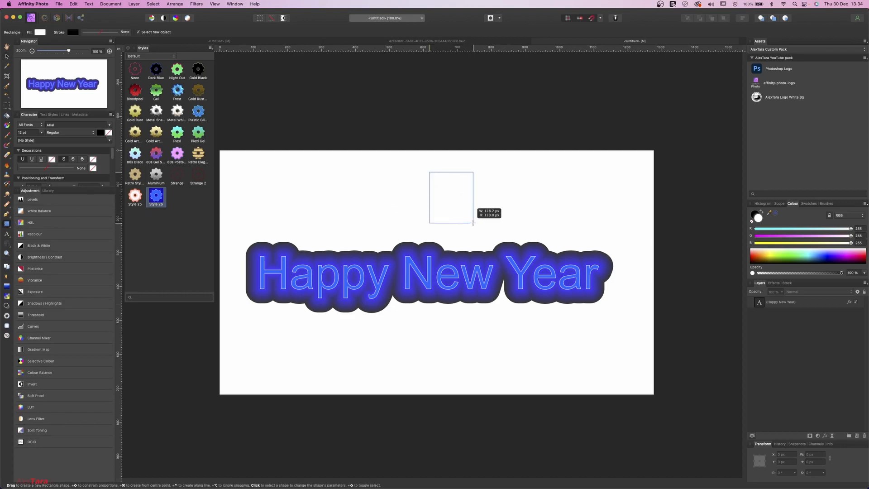
{"action": "left_click_drag", "start_coordinate": [430, 175], "coordinate": [472, 224]}
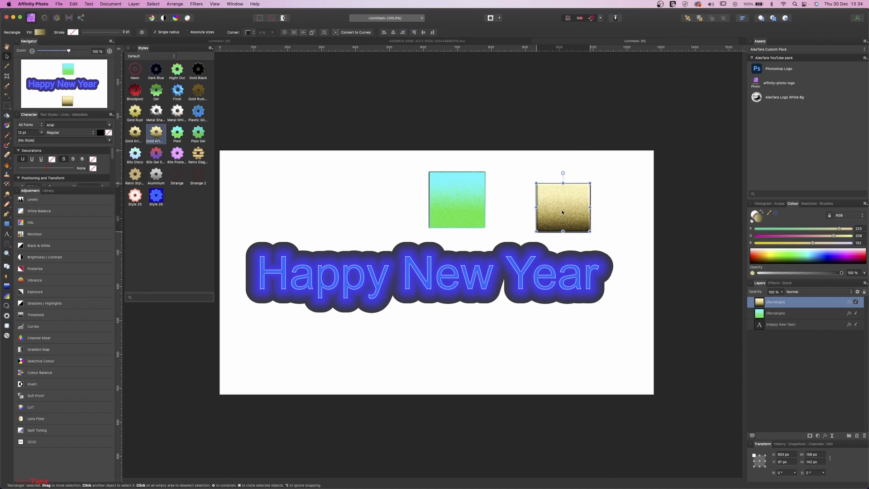
{"action": "left_click_drag", "start_coordinate": [563, 206], "coordinate": [561, 194]}
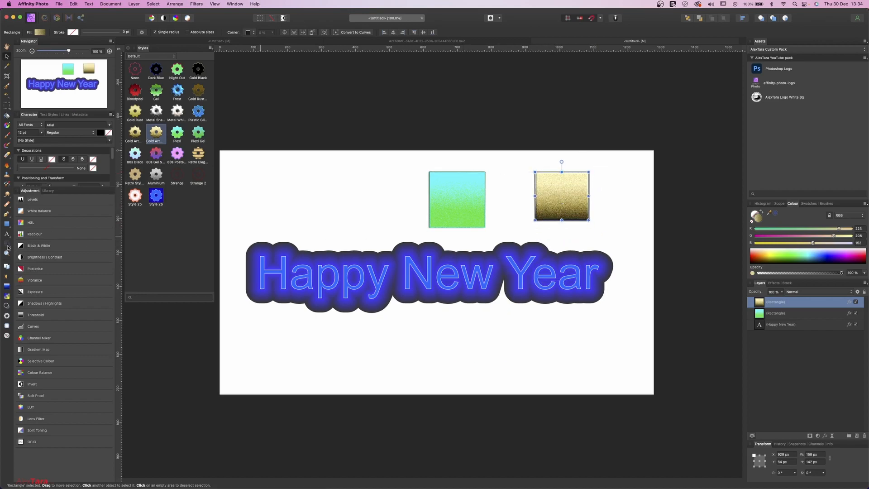
Step: Draw a crescent left of the green square and give it a gold style
{"action": "left_click", "coordinate": [7, 224]}
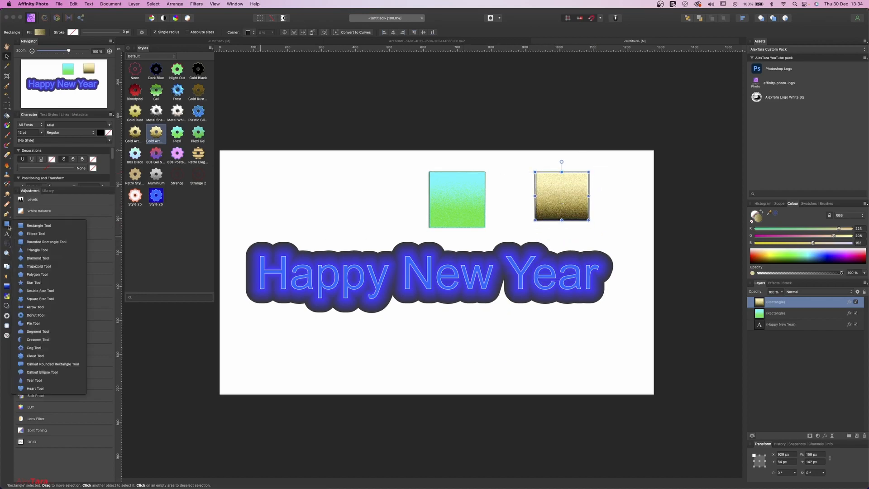
{"action": "mouse_move", "coordinate": [33, 323]}
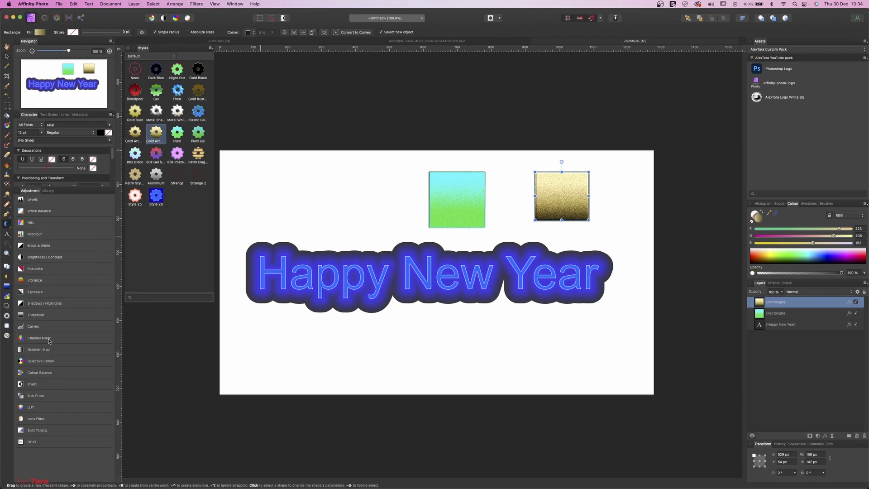
{"action": "left_click_drag", "start_coordinate": [336, 172], "coordinate": [409, 226]}
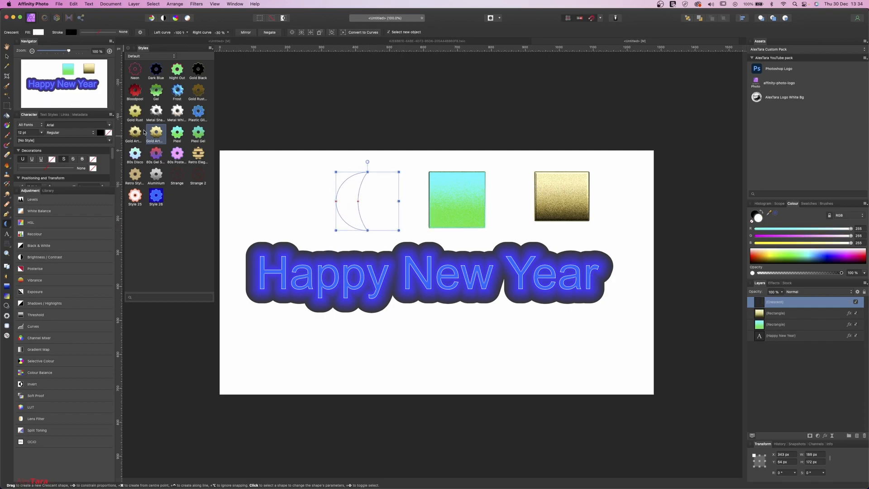
{"action": "left_click", "coordinate": [134, 113]}
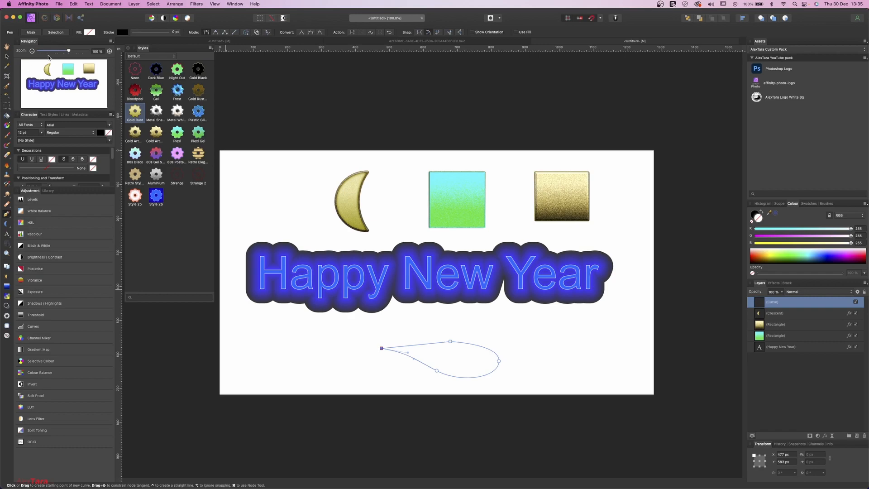
Step: Give the curve the silver Metal Shadow style, then select the gold Rectangle layer
{"action": "left_click", "coordinate": [156, 111]}
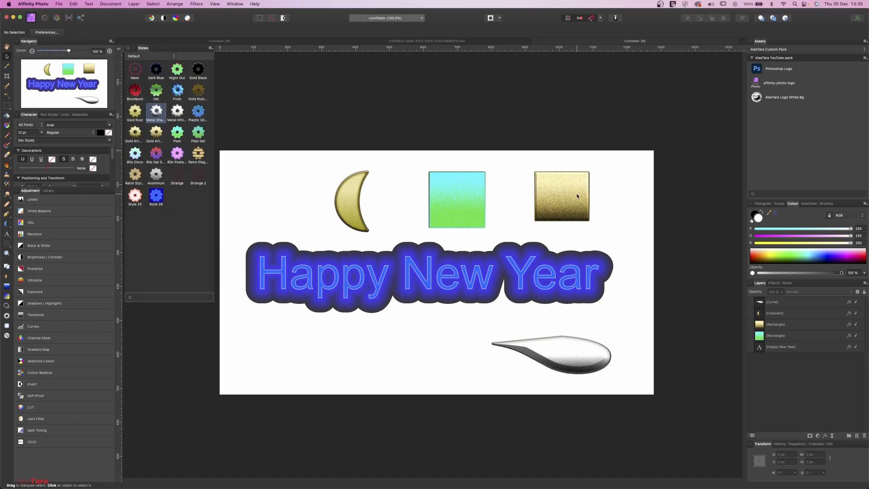
{"action": "left_click", "coordinate": [561, 196]}
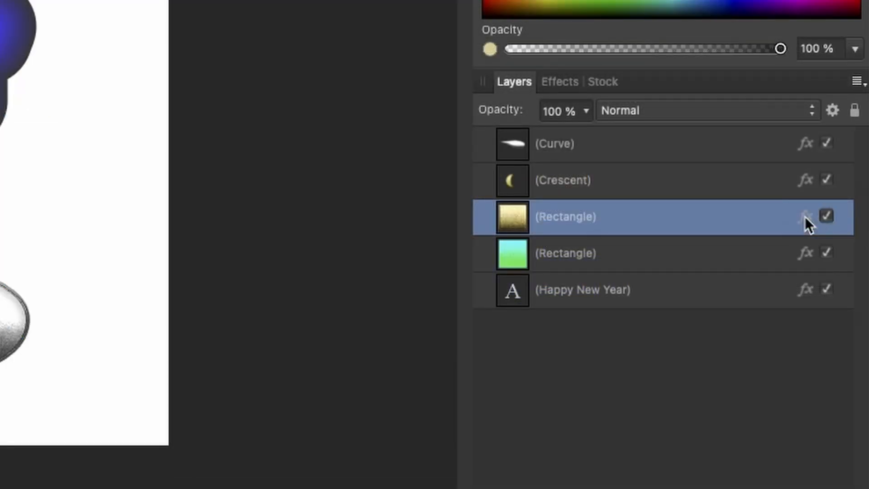
Step: Give the gold rectangle a thin gradient outline in Layer Effects and check the 3D and Bevel/Emboss settings
{"action": "left_click", "coordinate": [805, 216]}
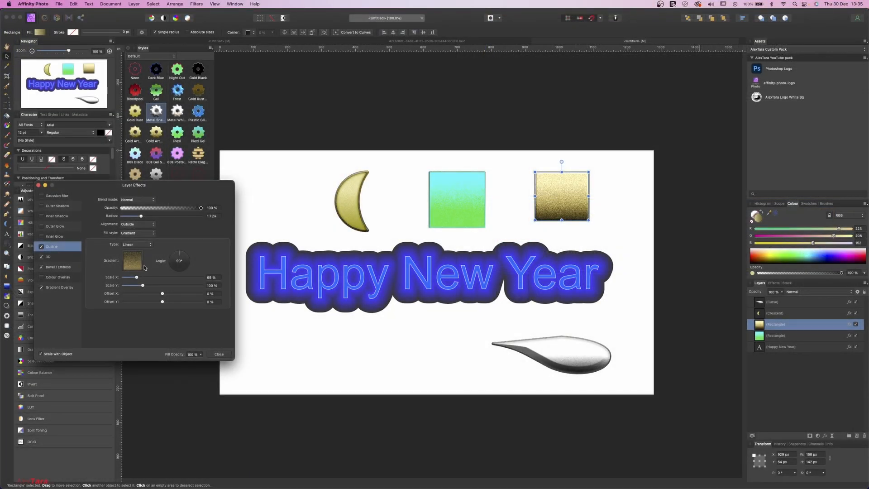
{"action": "left_click_drag", "start_coordinate": [178, 258], "coordinate": [176, 263]}
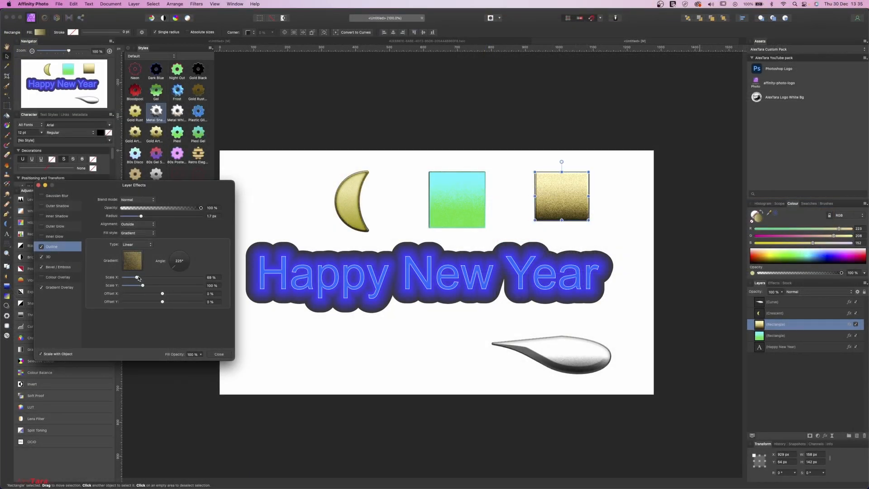
{"action": "left_click_drag", "start_coordinate": [140, 215], "coordinate": [171, 216]}
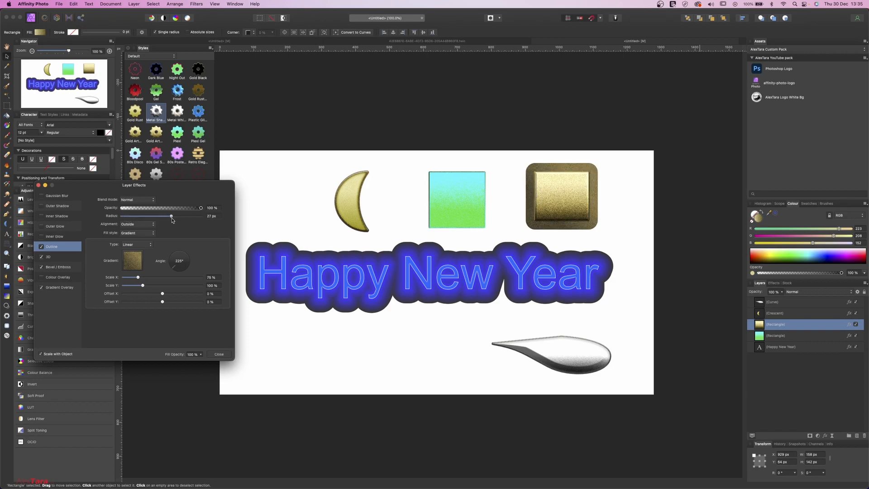
{"action": "left_click_drag", "start_coordinate": [171, 215], "coordinate": [153, 215]}
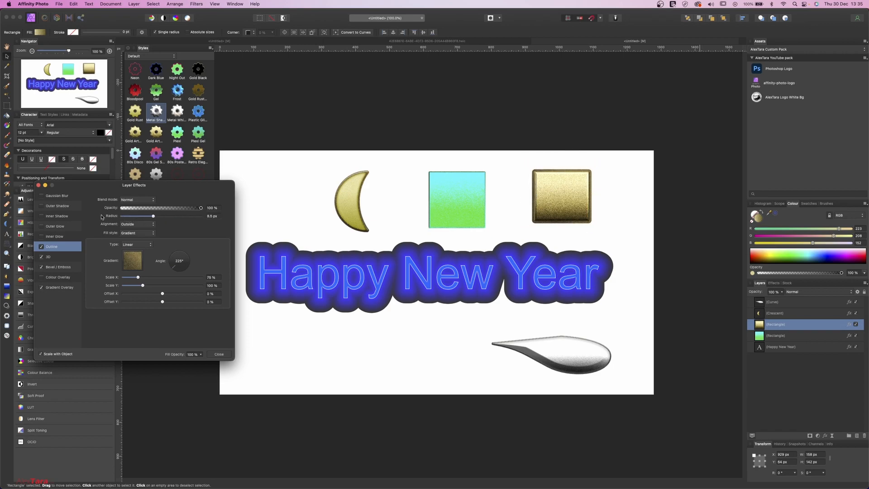
{"action": "left_click", "coordinate": [49, 256]}
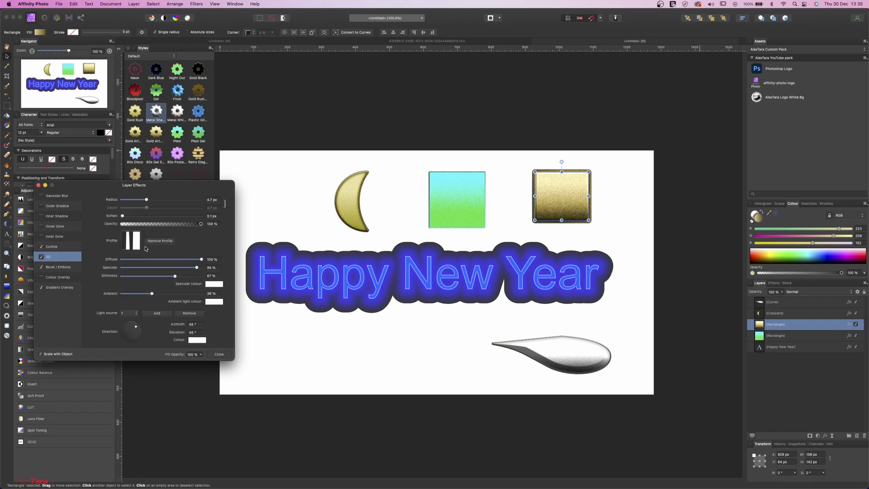
{"action": "left_click", "coordinate": [55, 266]}
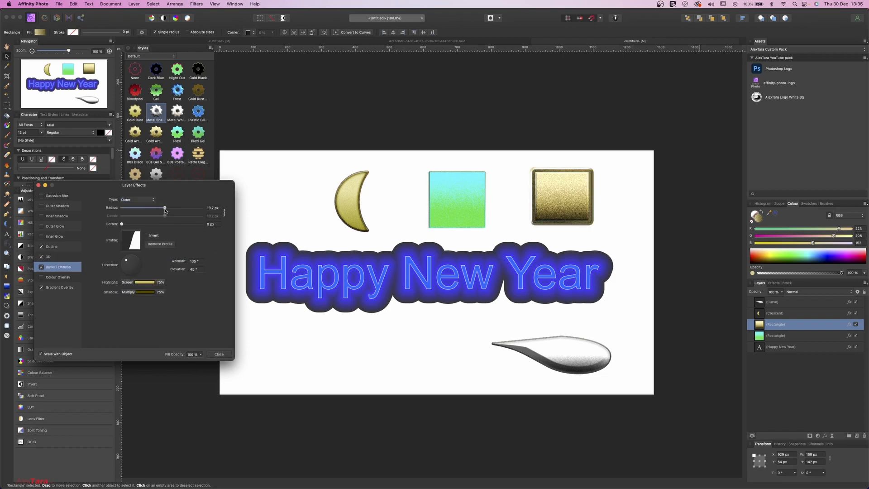